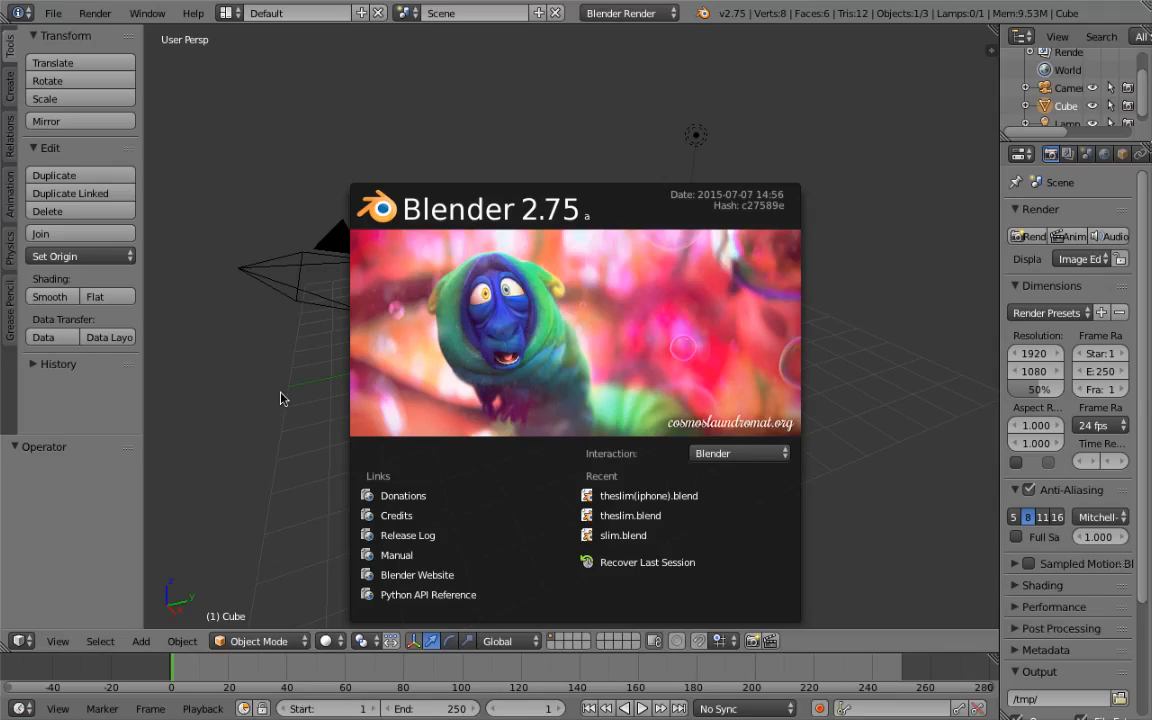
mouse_move(331, 319)
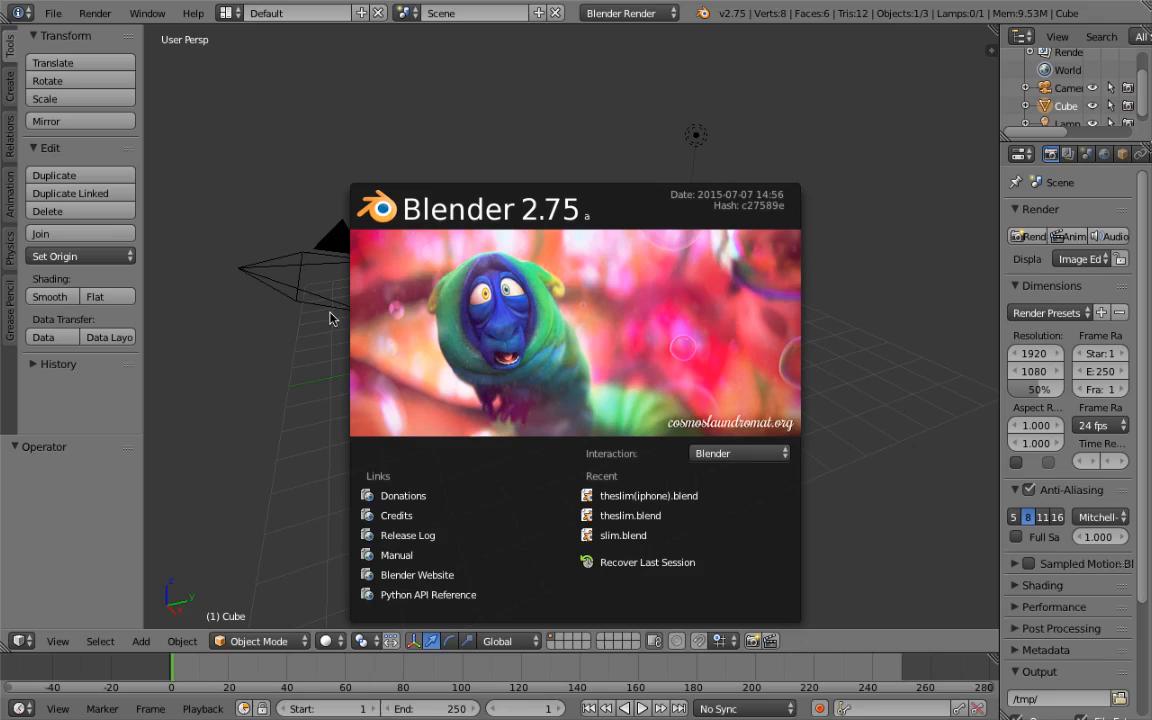
Dismiss the Blender 2.75 splash screen to reveal the default cube scene
click(307, 299)
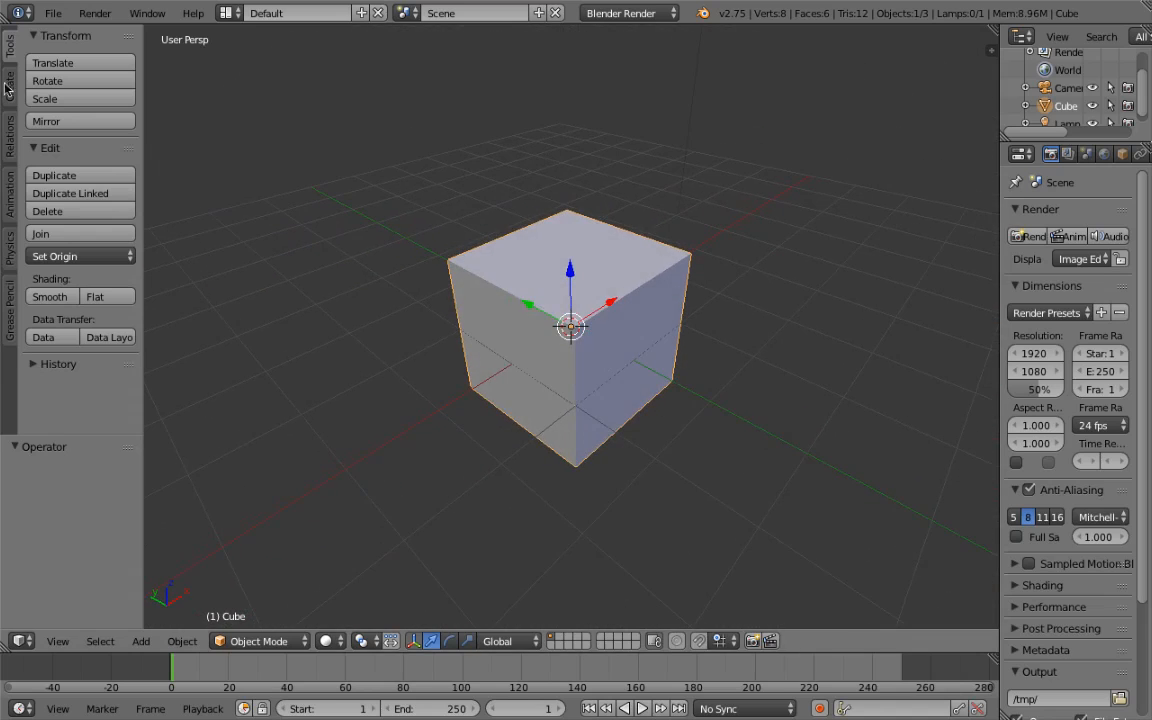
Add a Bezier circle to the scene from the Create tab's Curve shapes
click(8, 88)
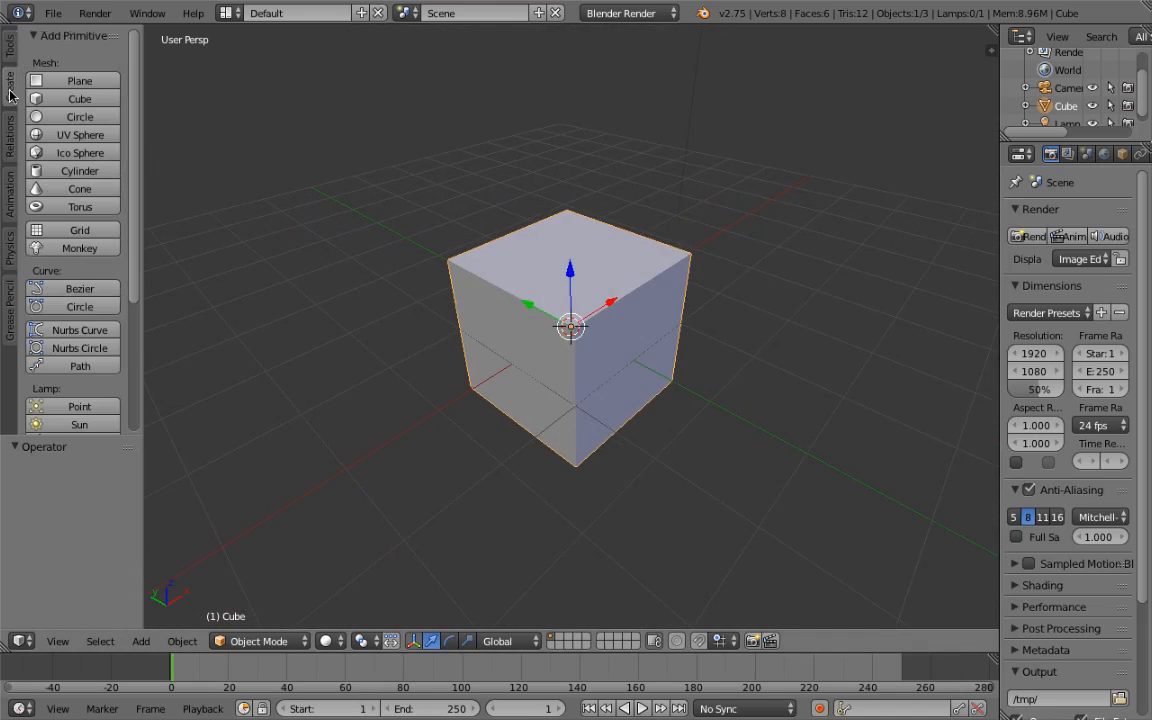
scroll(down, 3)
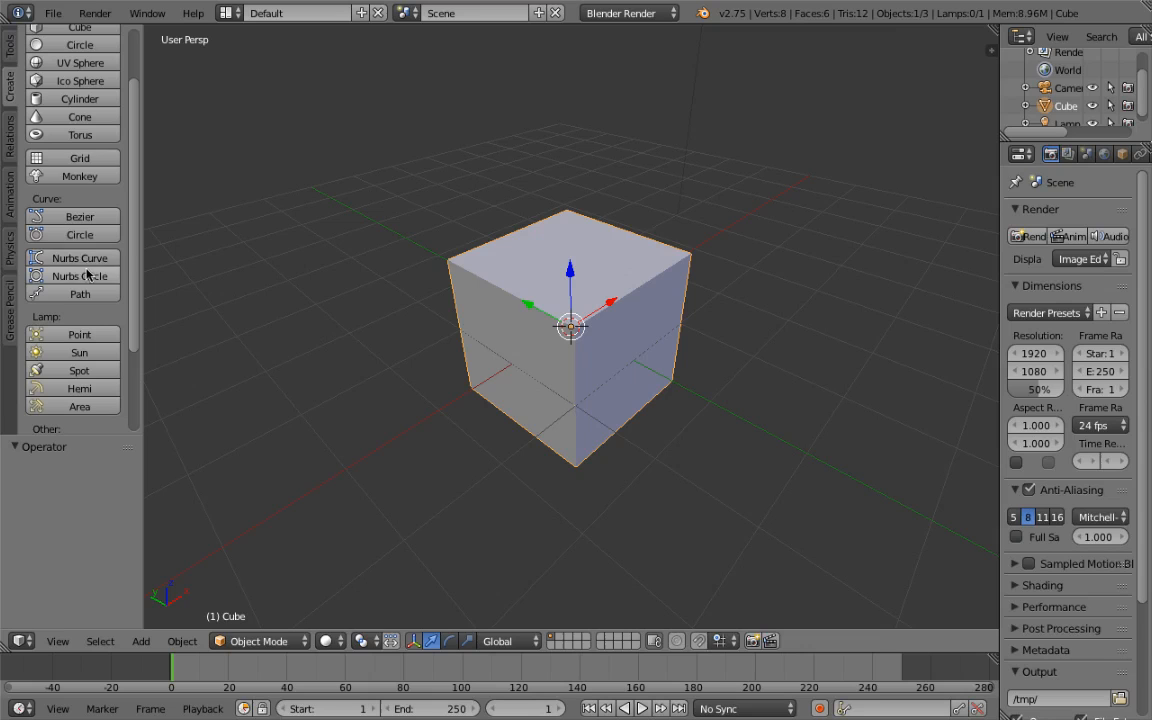
mouse_move(505, 360)
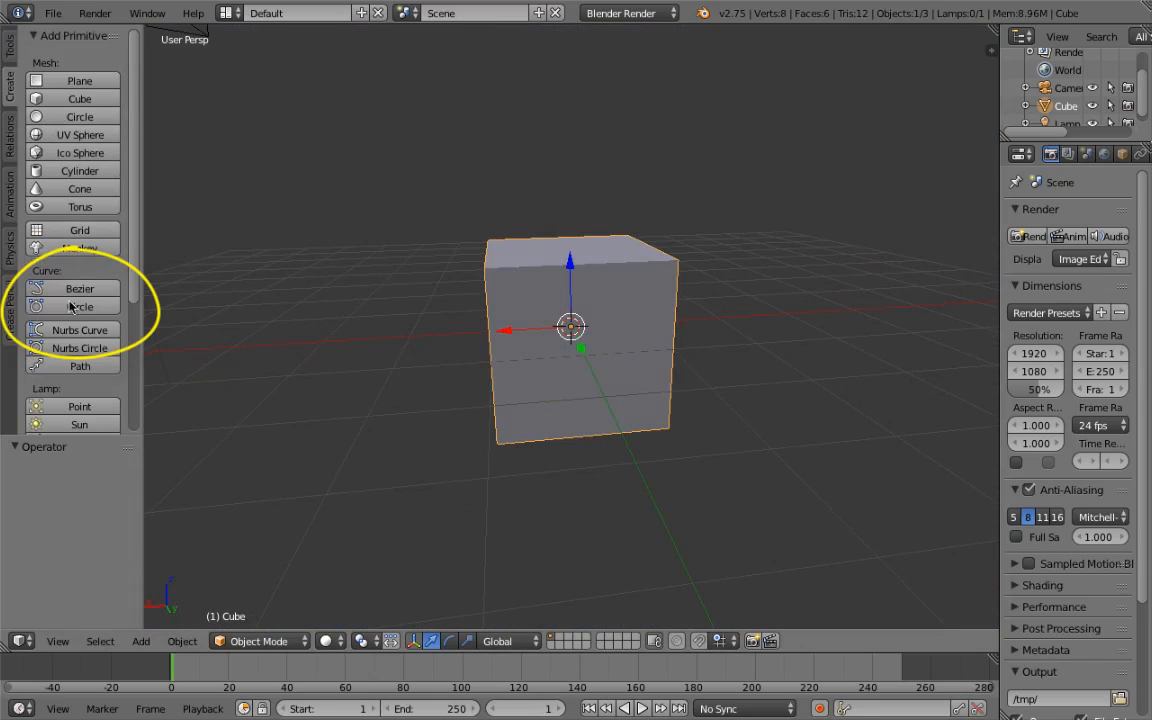
click(79, 307)
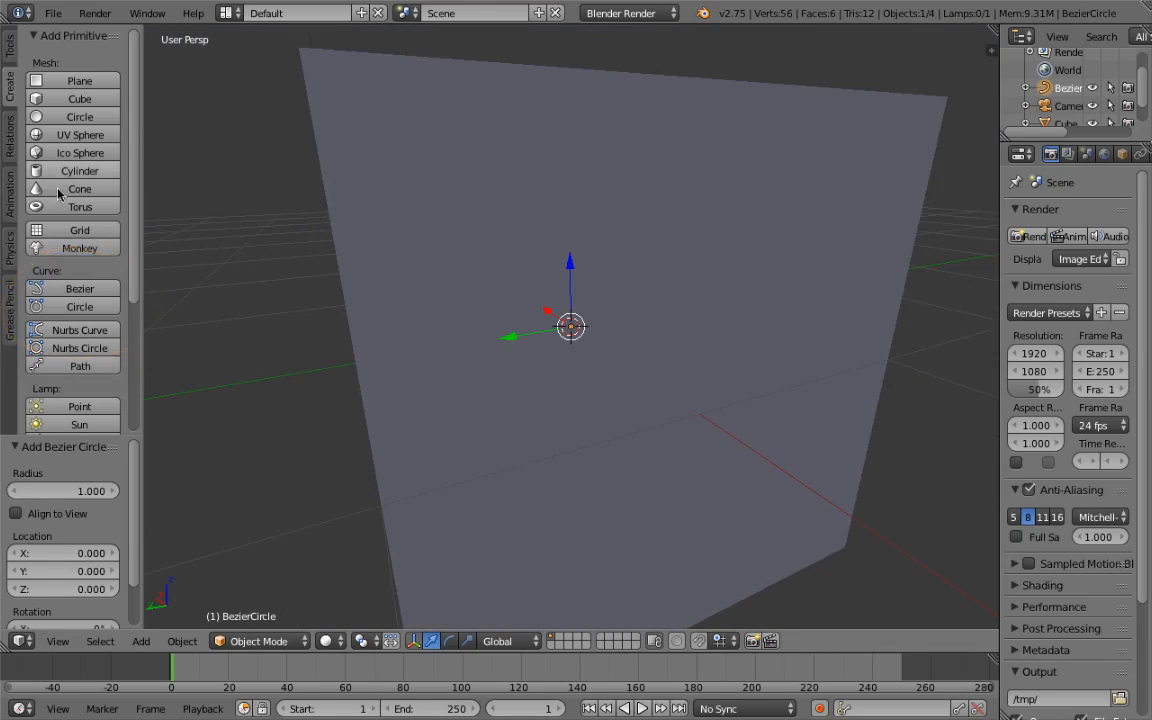
mouse_move(449, 368)
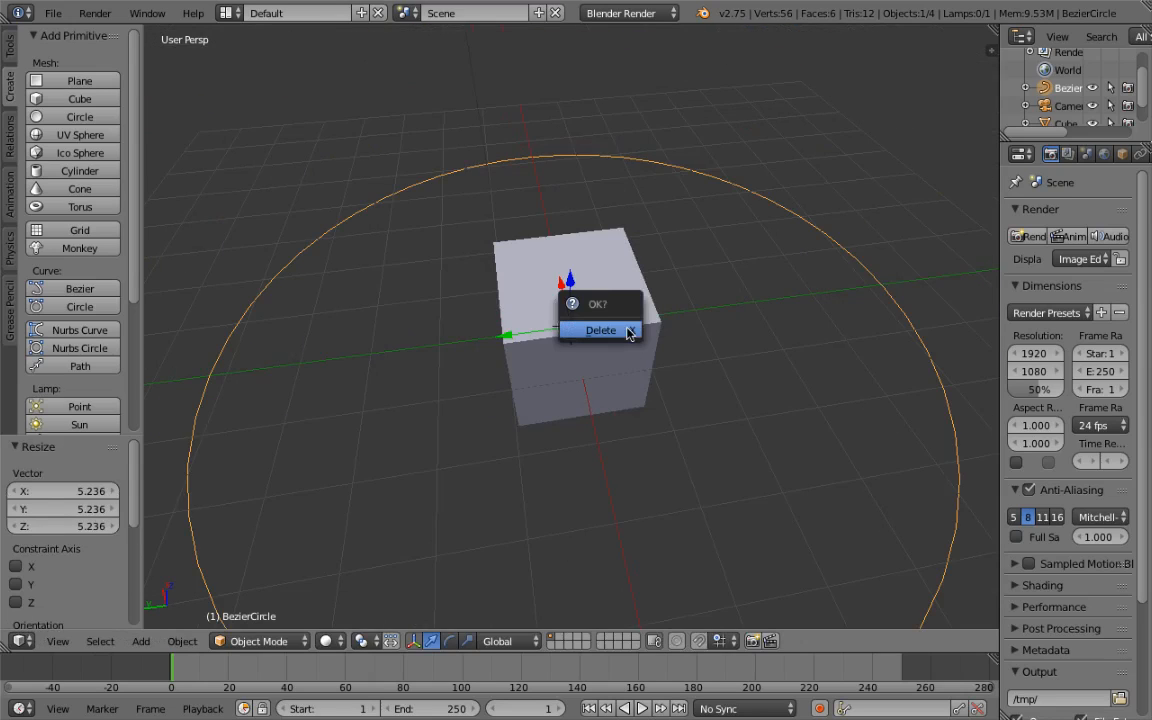
click(601, 330)
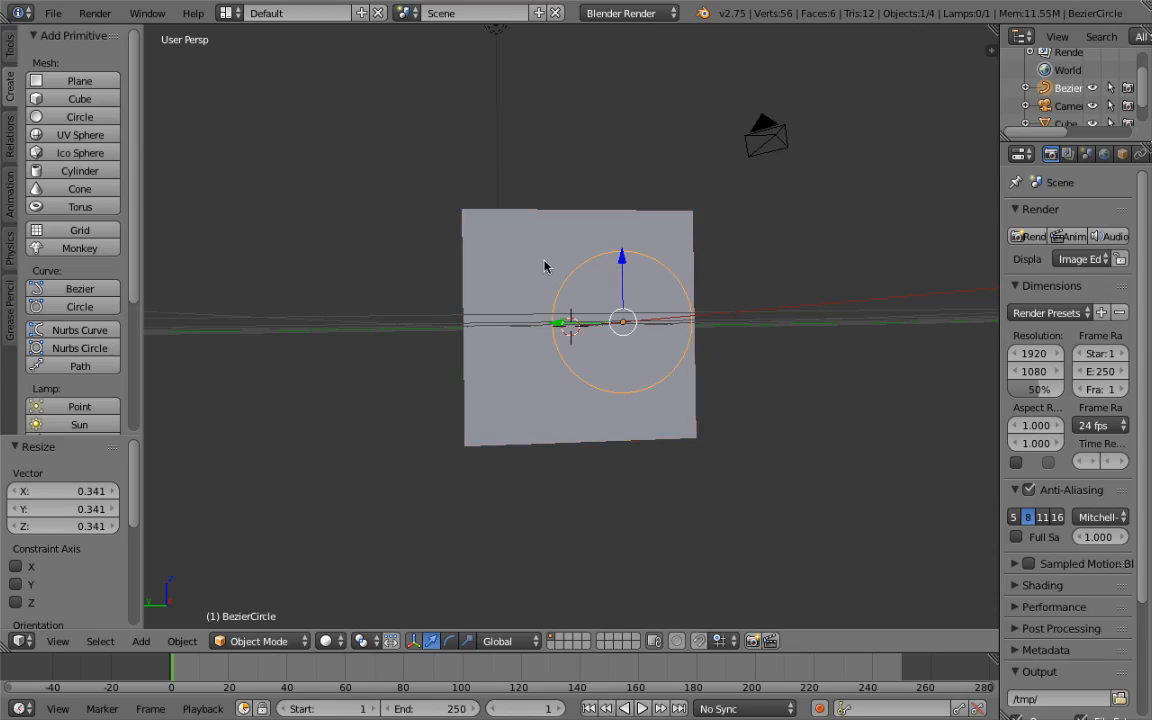
mouse_move(533, 258)
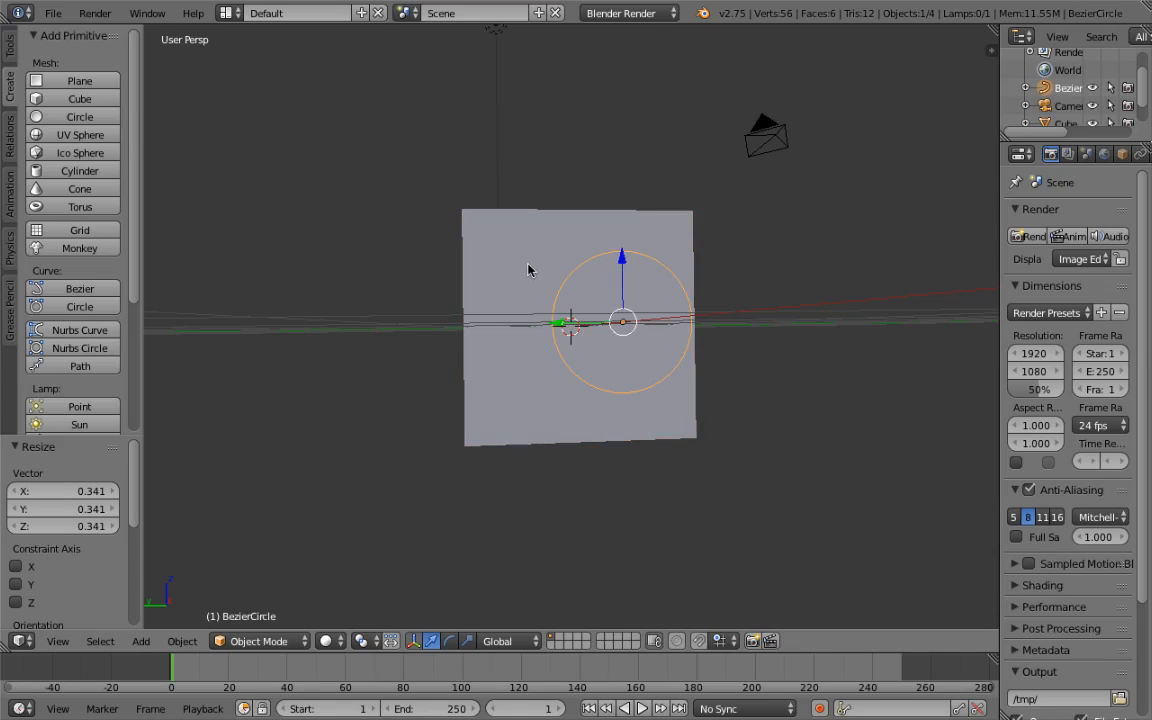
mouse_move(670, 310)
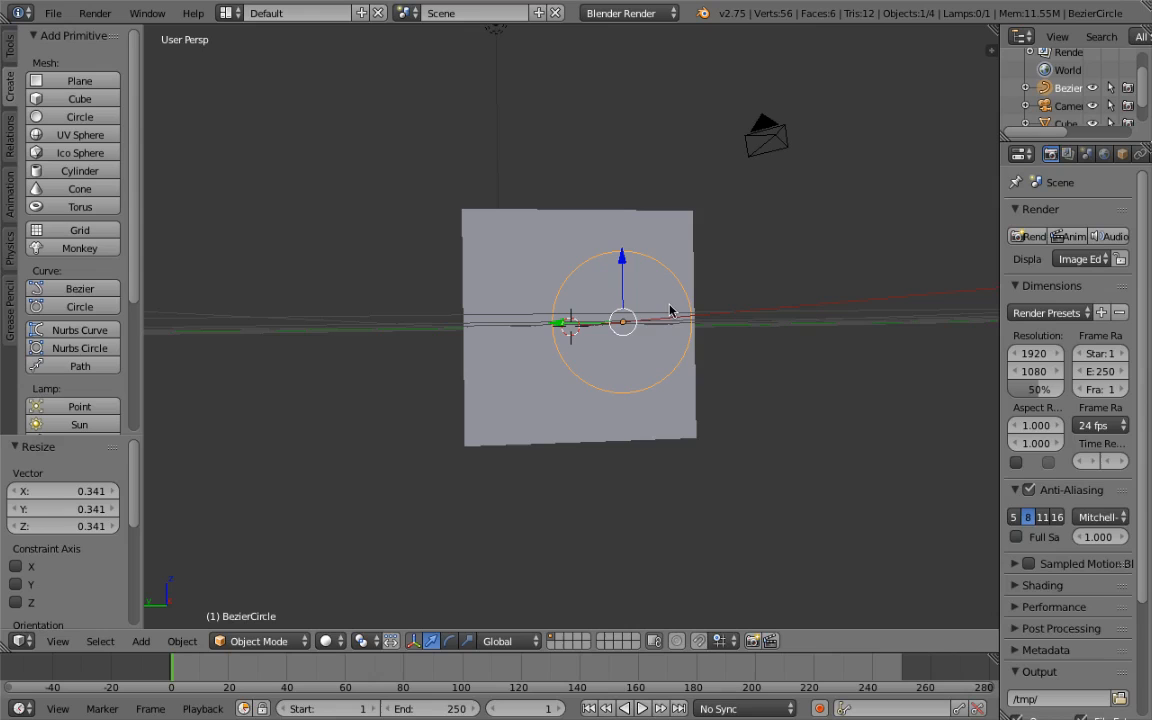
Shift-select the cube after the Bezier circle so the cube is active
click(587, 324)
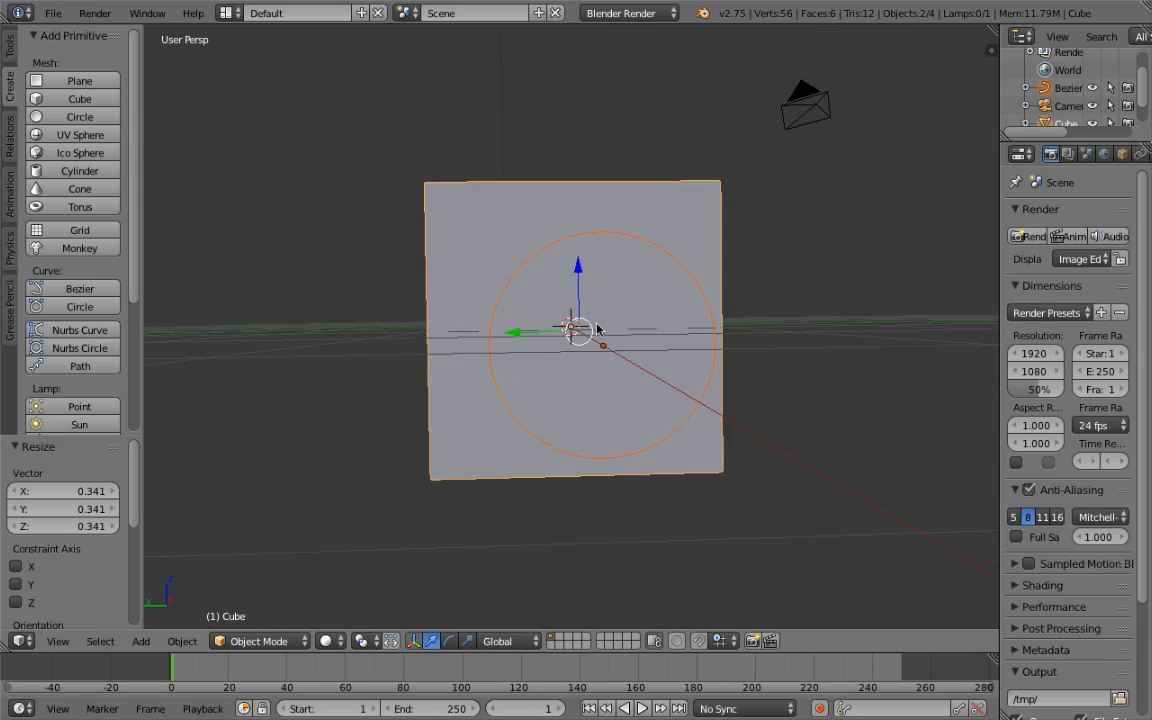
Put the cube into Edit Mode with Tab, leaving the Bezier circle selected
key(Tab)
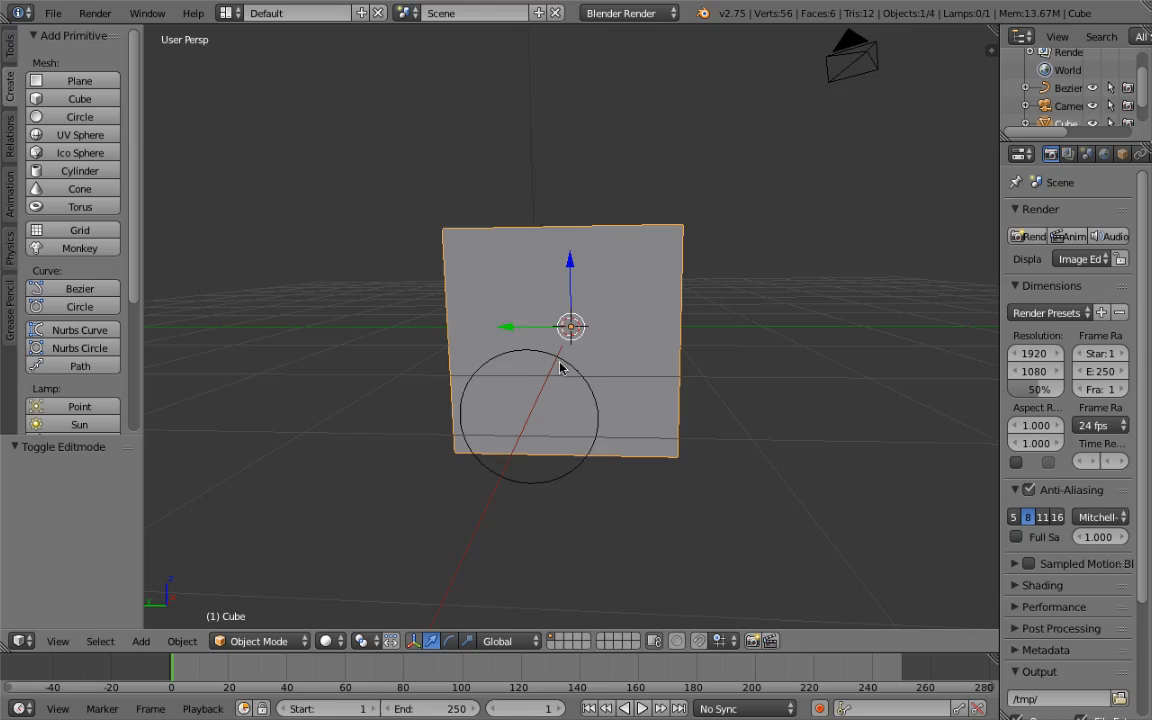
key(Tab)
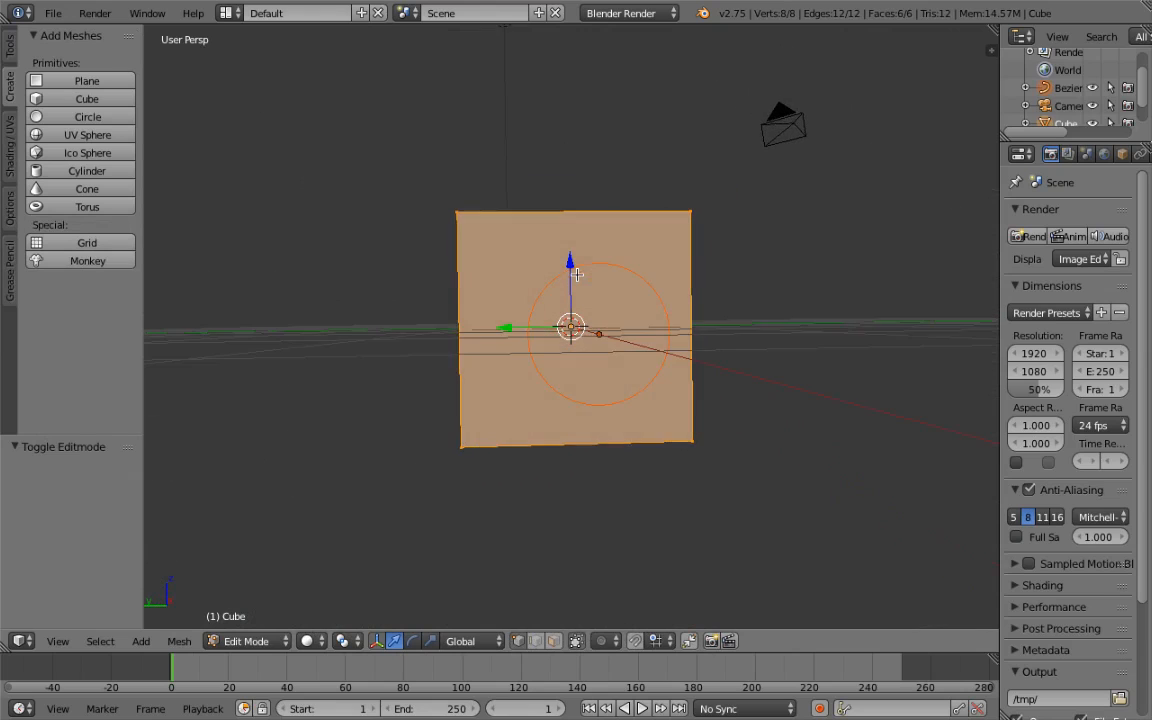
click(57, 641)
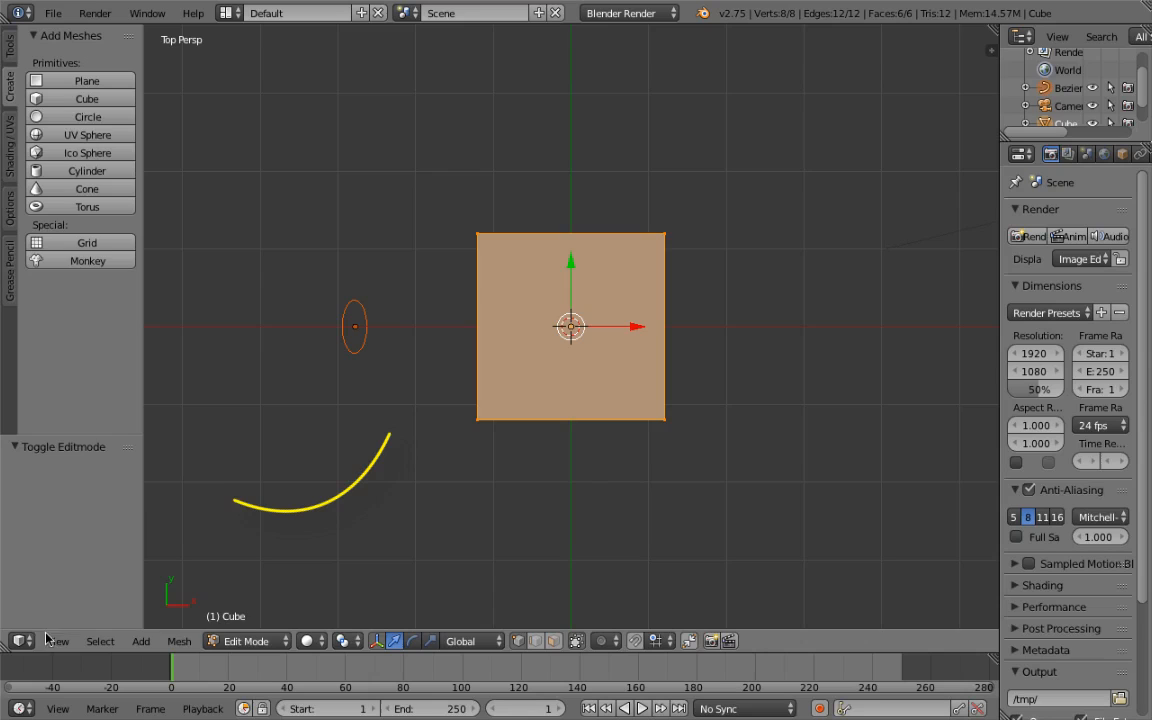
Switch to a side view from the View menu, facing the cube face behind the circle
click(57, 641)
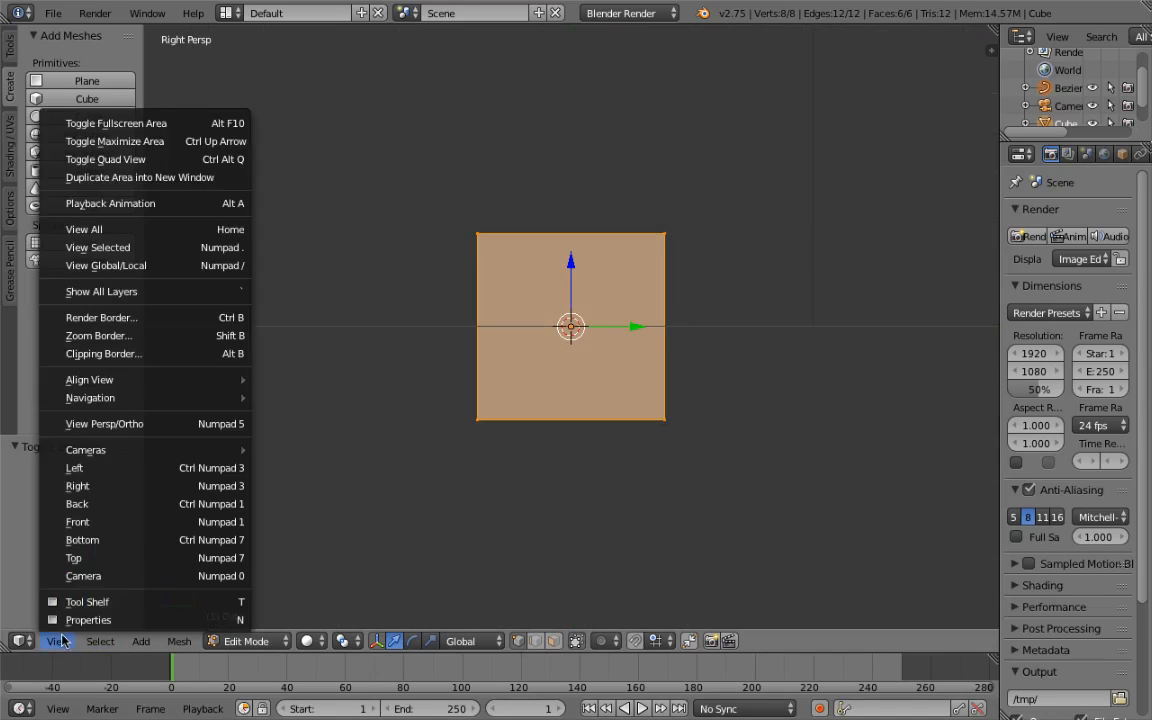
click(74, 467)
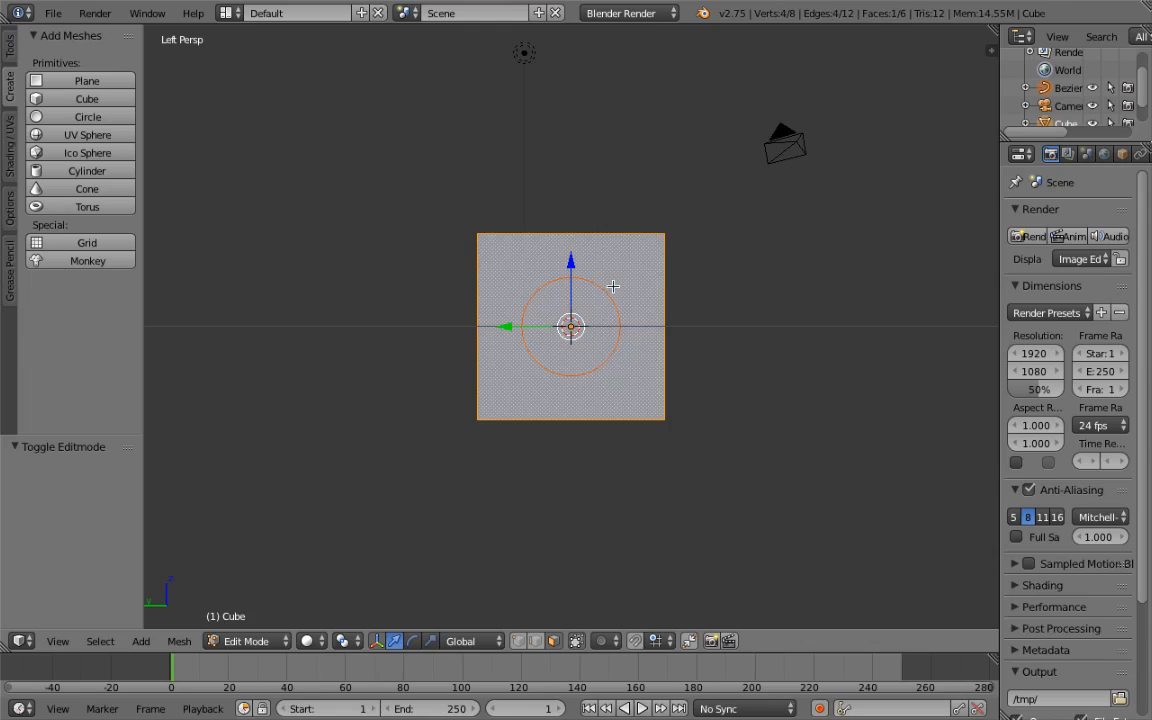
mouse_move(618, 312)
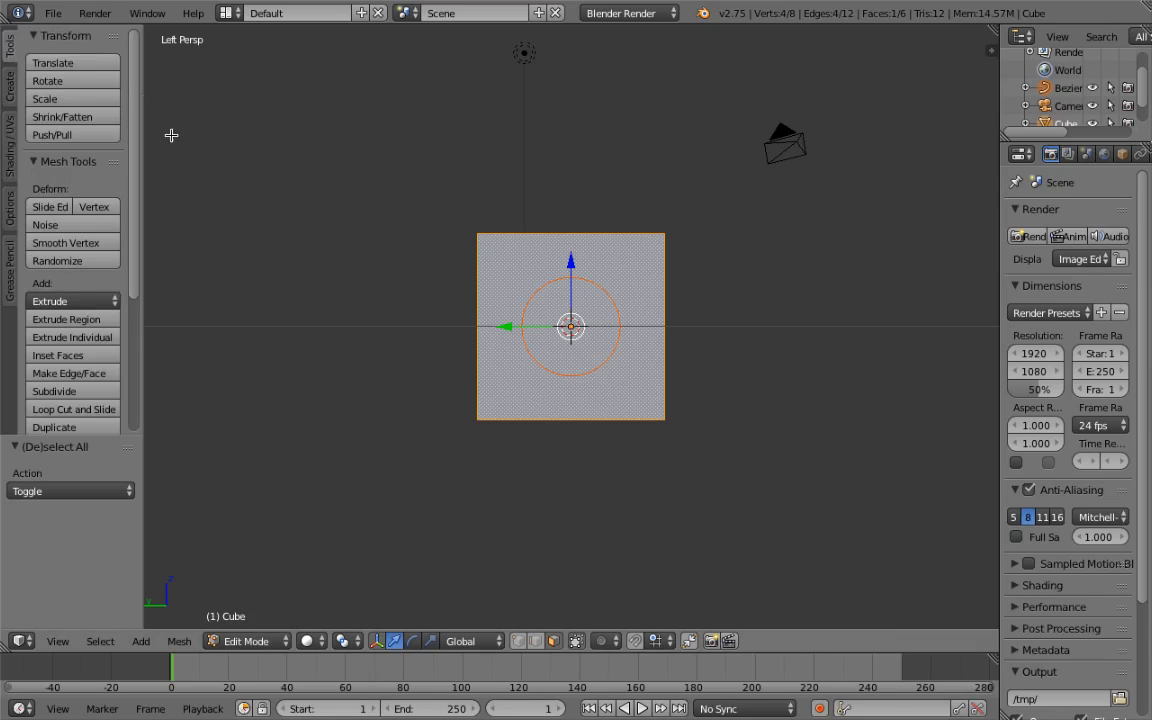
mouse_move(72, 157)
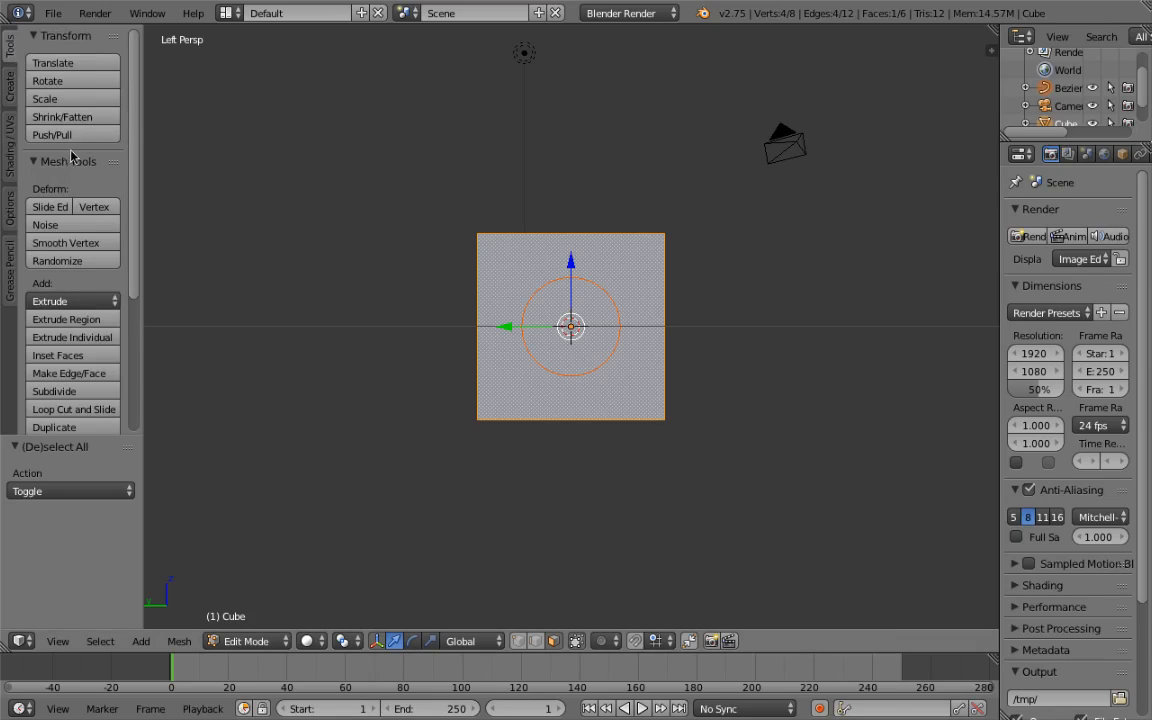
Scroll the Tool Shelf down to reach the mesh editing tools such as Knife Project
scroll(down, 3)
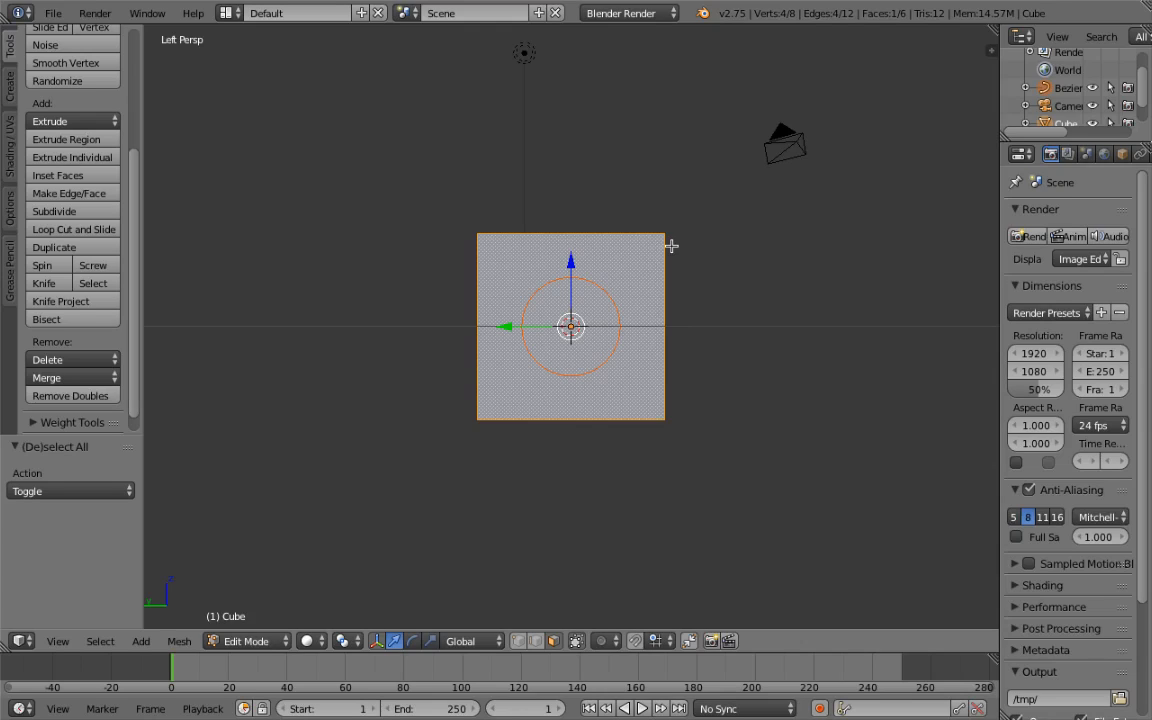
mouse_move(600, 290)
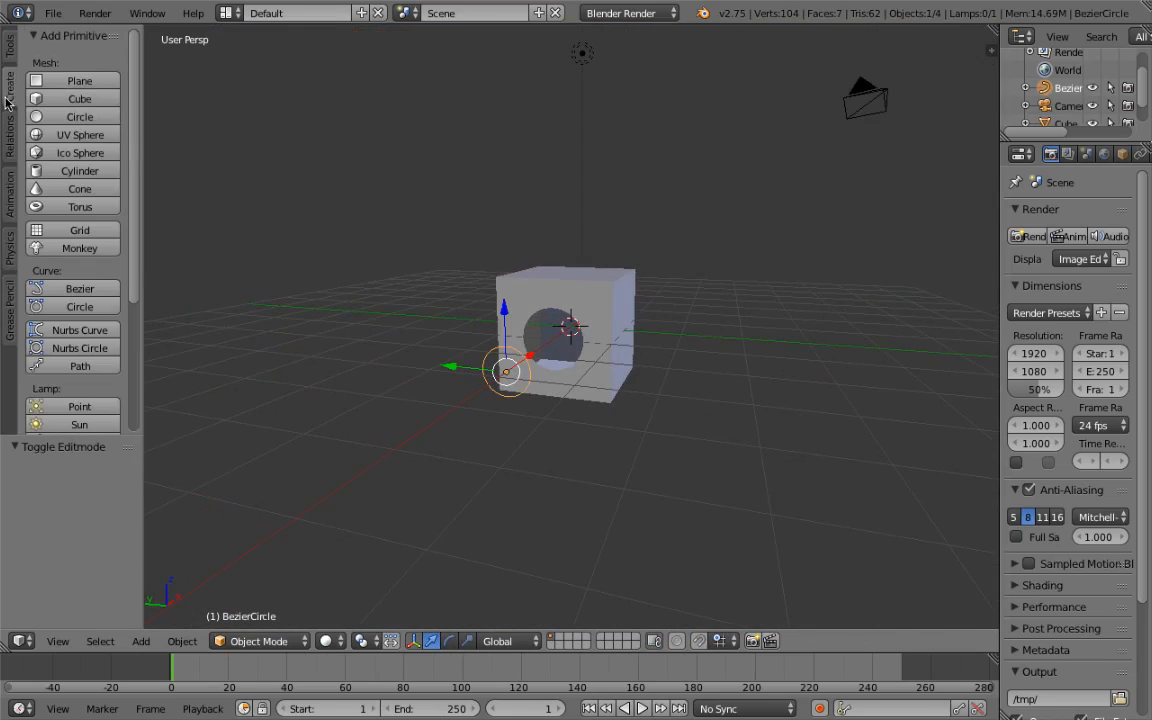
mouse_move(72, 278)
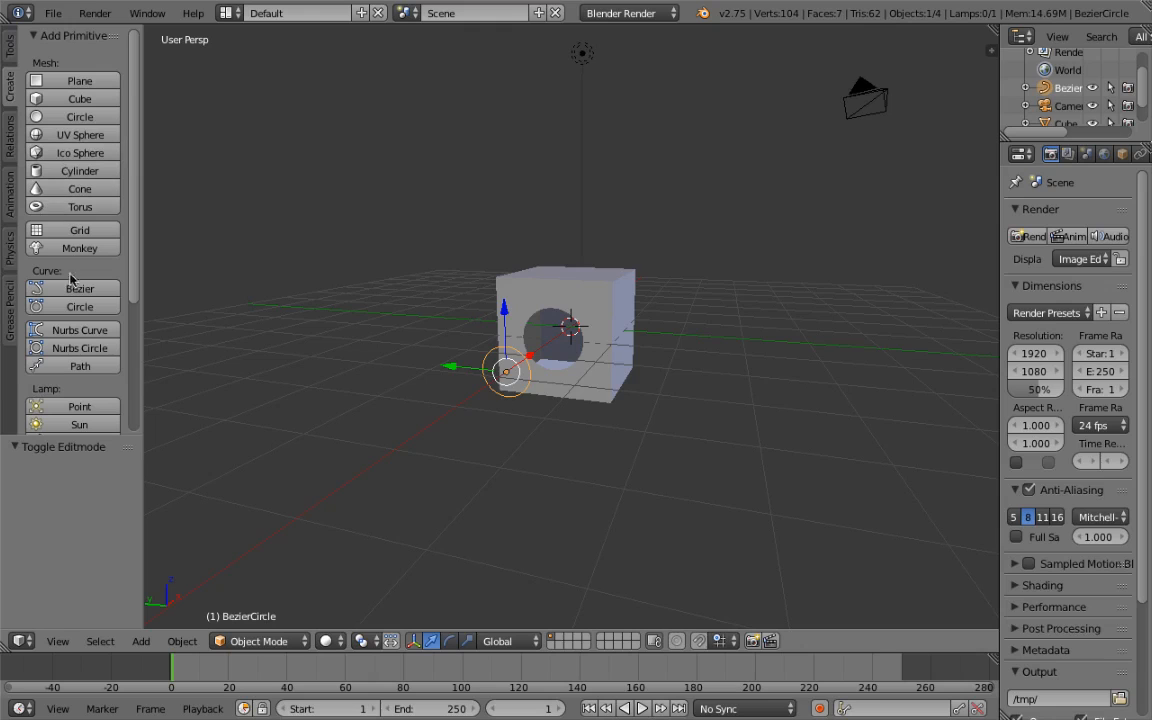
Add two NURBS curves at the origin from the Create tab
click(79, 329)
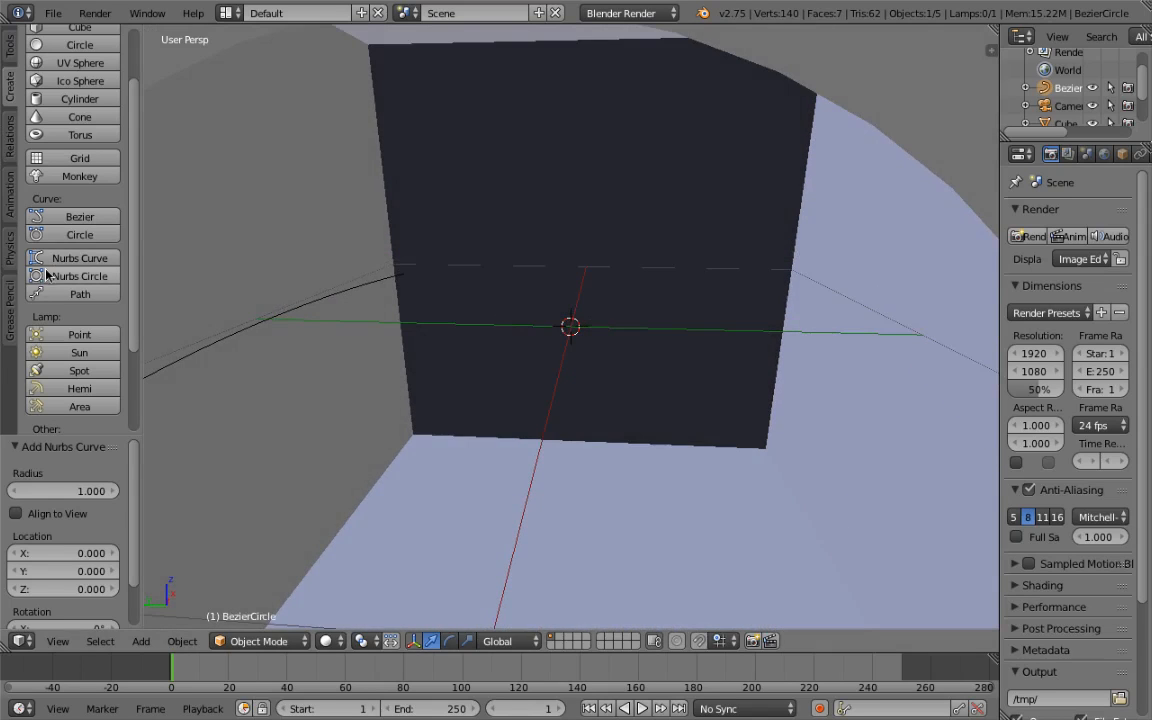
click(76, 257)
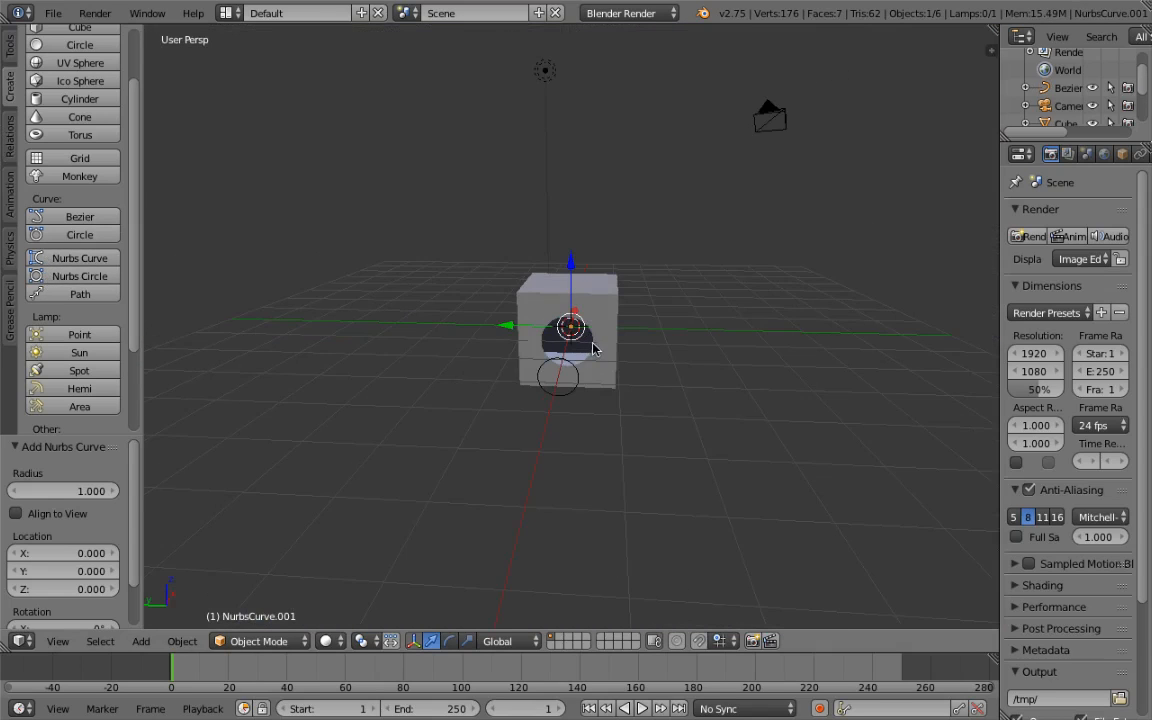